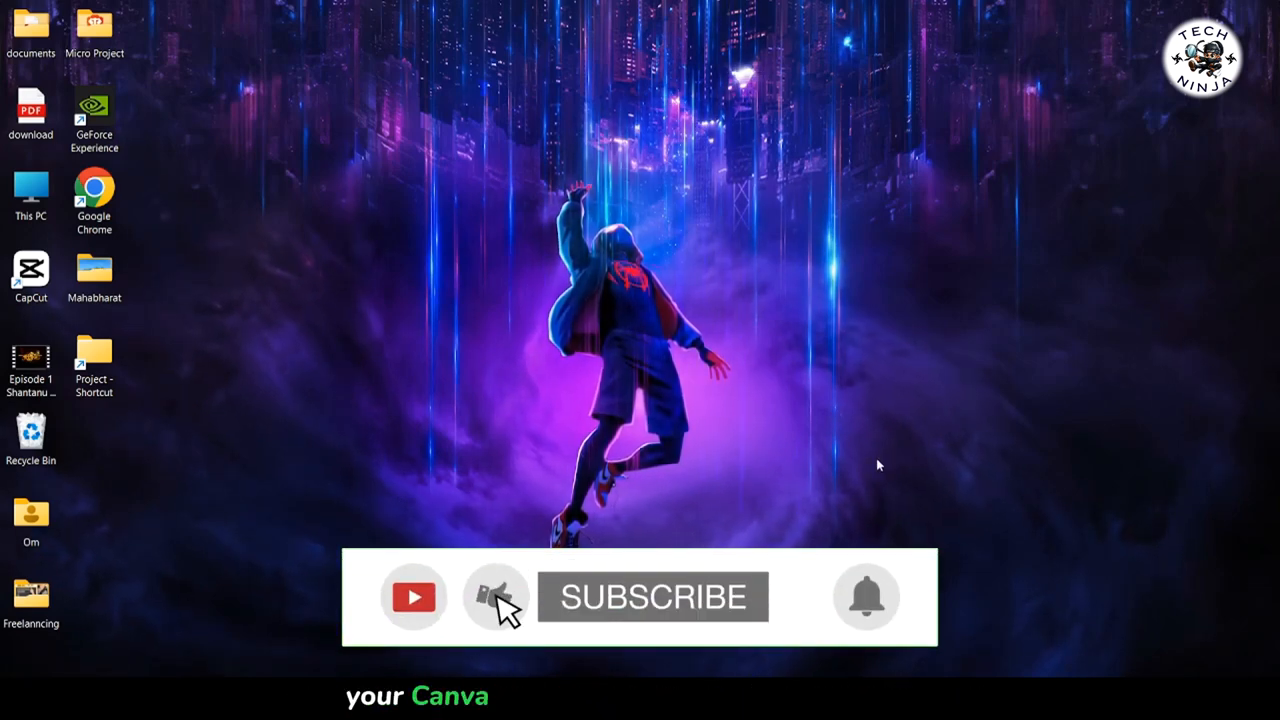
Launch Brave from its desktop shortcut.
{"action": "left_click", "coordinate": [652, 597]}
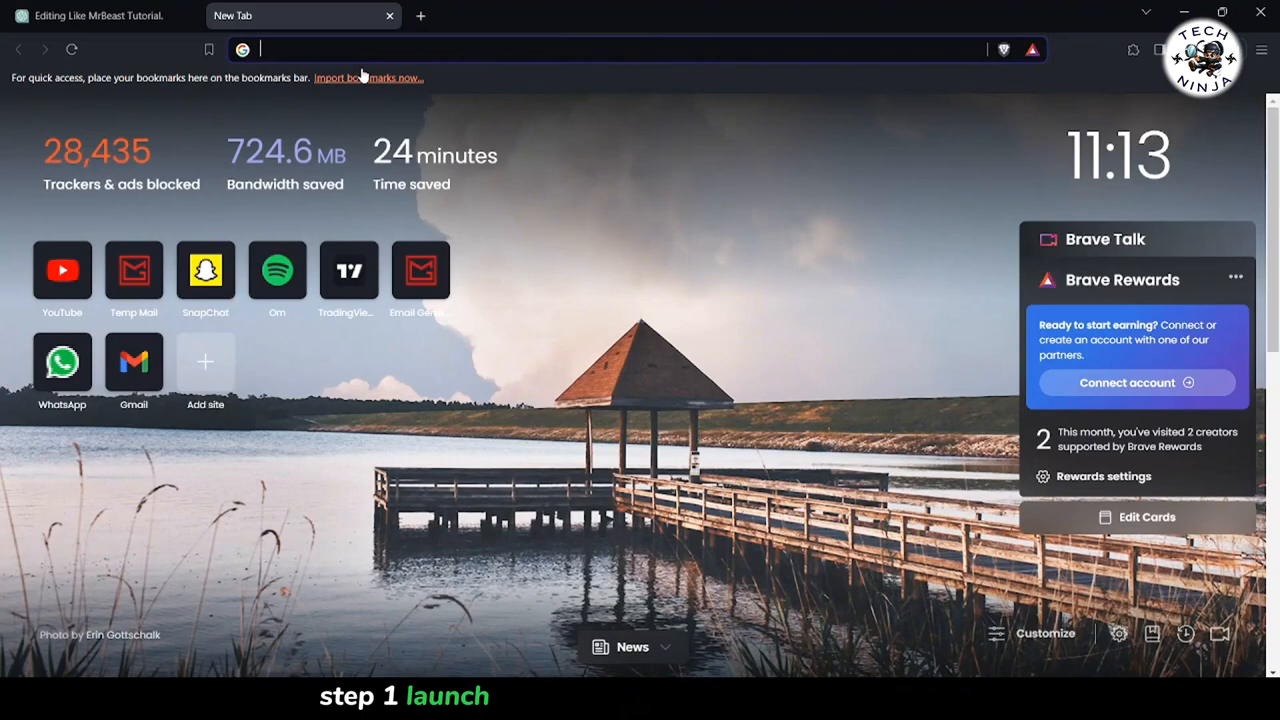
Go to canva.com and open the MAin folder with the automotive thumbnail.
{"action": "type", "text": "canva.com"}
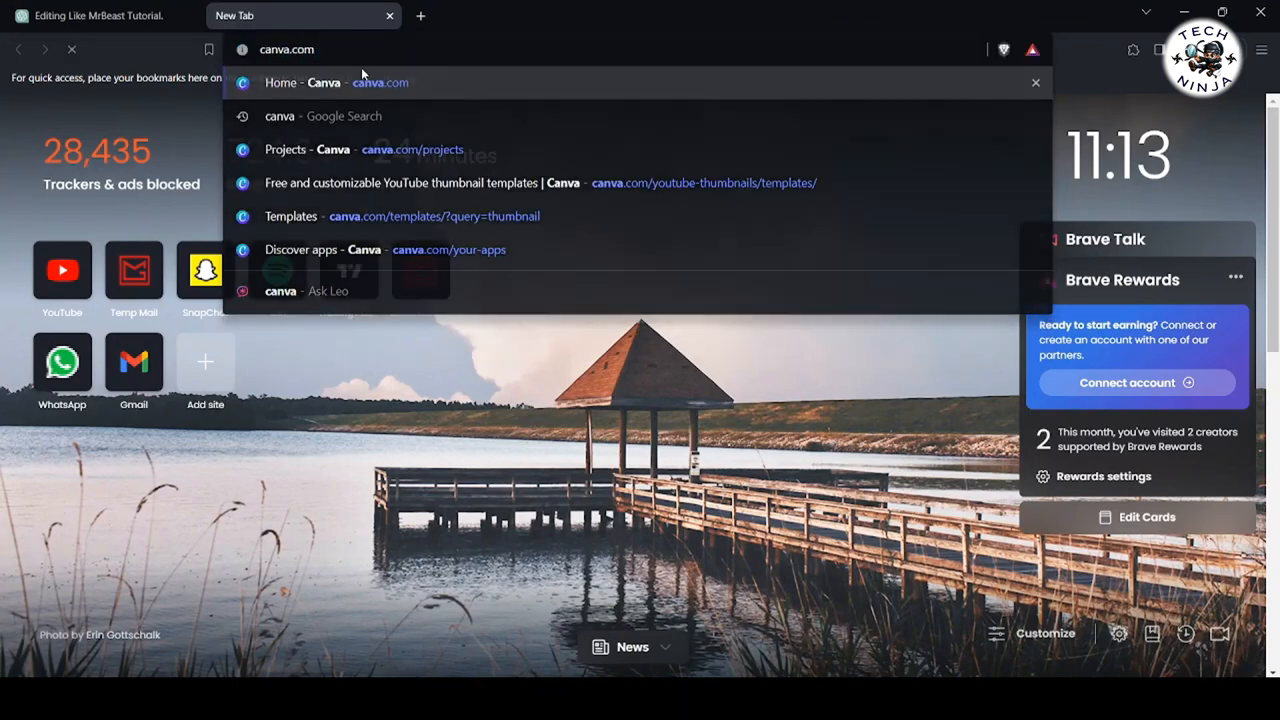
{"action": "left_click", "coordinate": [323, 82]}
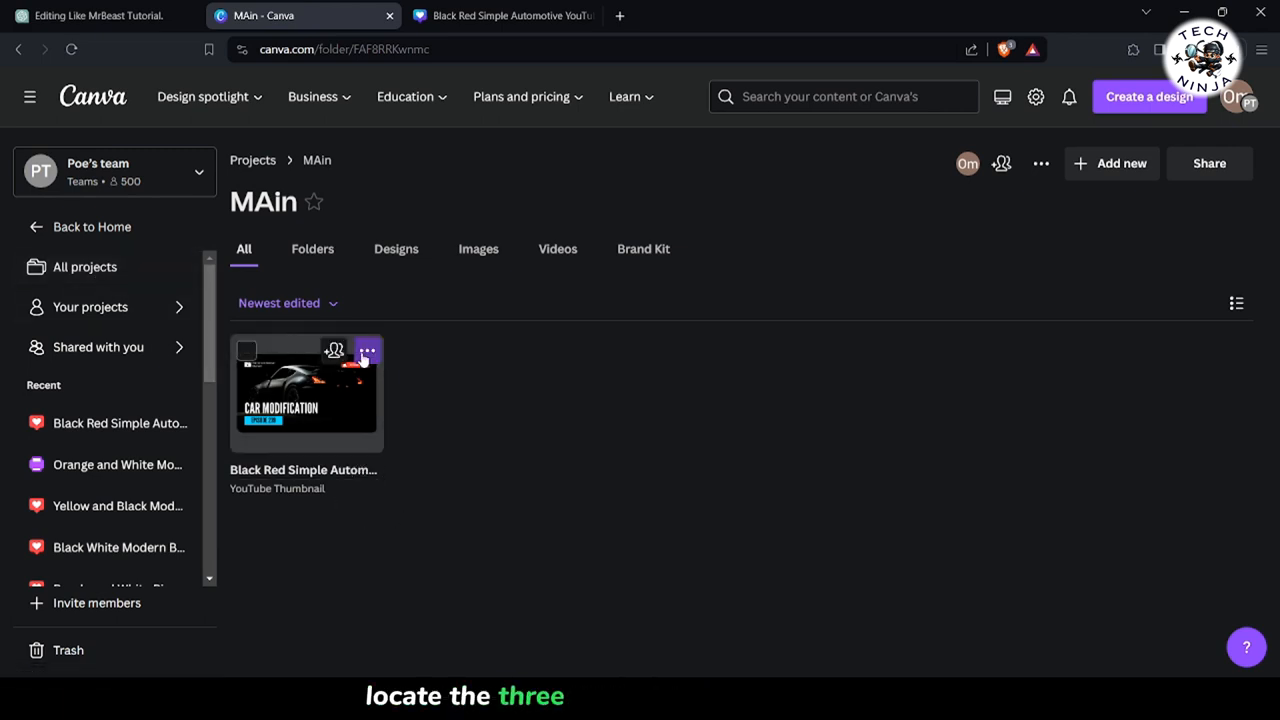
Choose Copy to another team from the car thumbnail's options menu.
{"action": "left_click", "coordinate": [367, 351]}
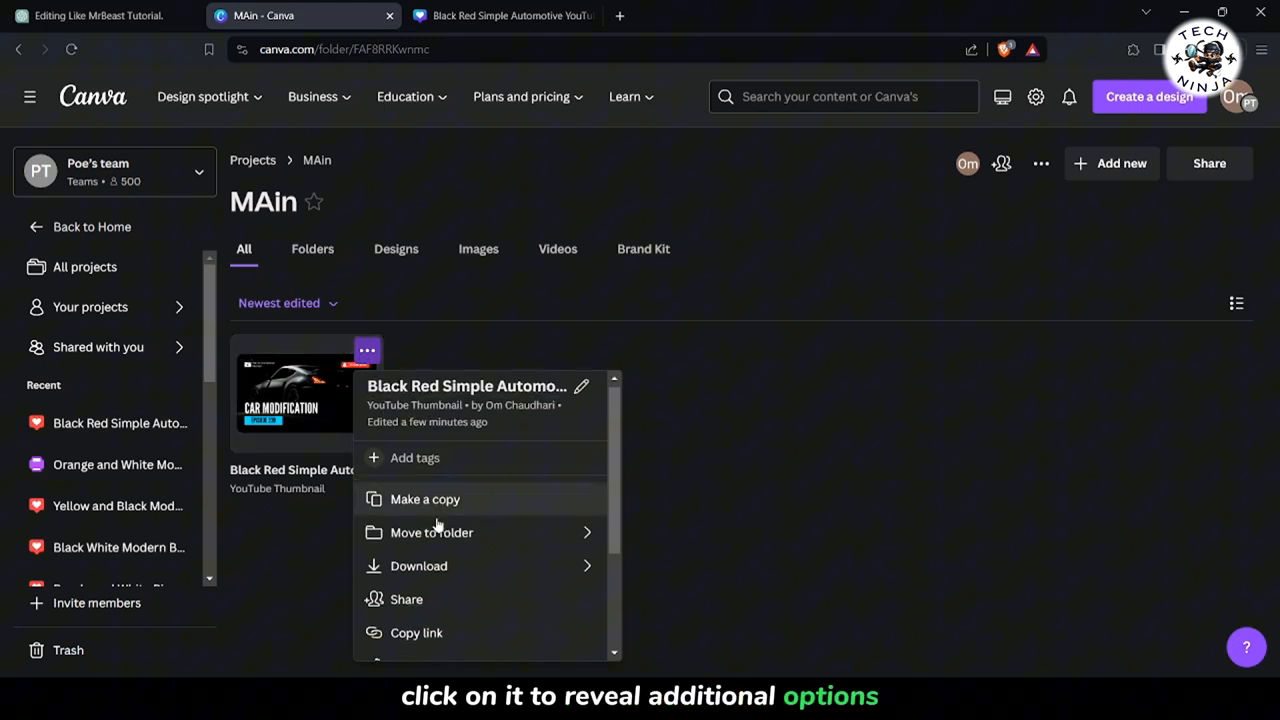
{"action": "scroll", "scroll_direction": "down", "scroll_amount": 3}
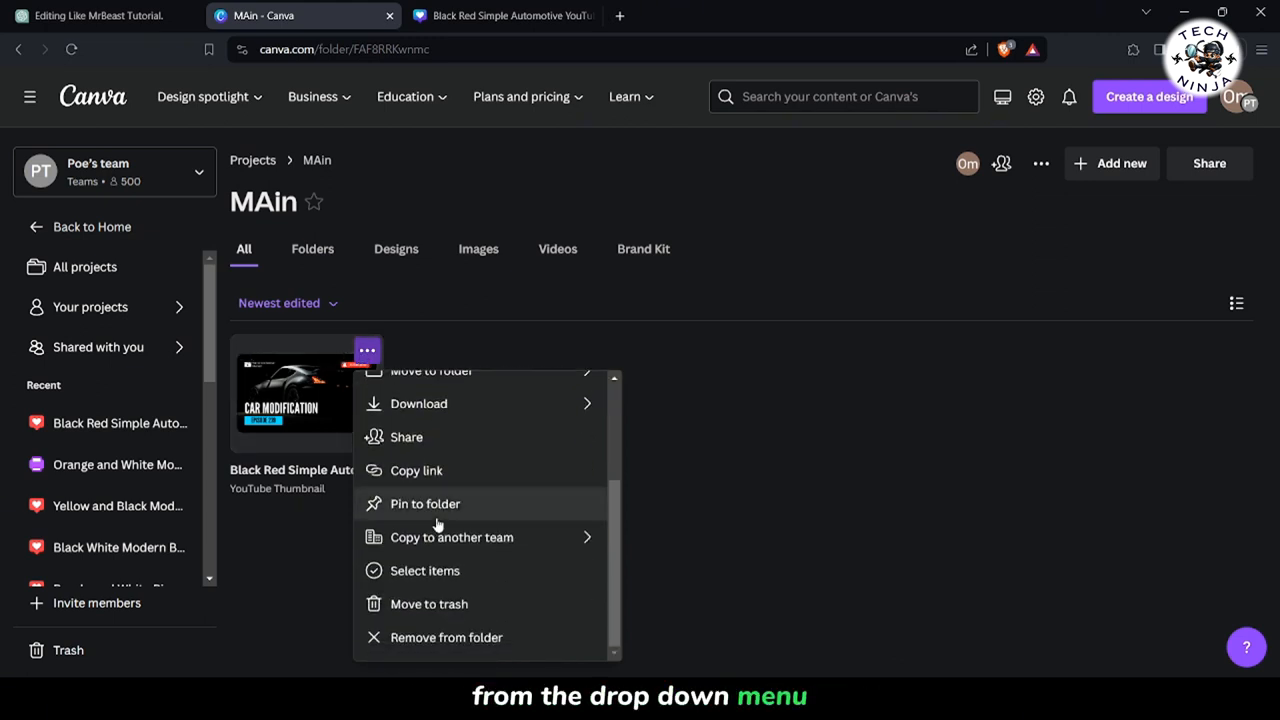
{"action": "mouse_move", "coordinate": [430, 540]}
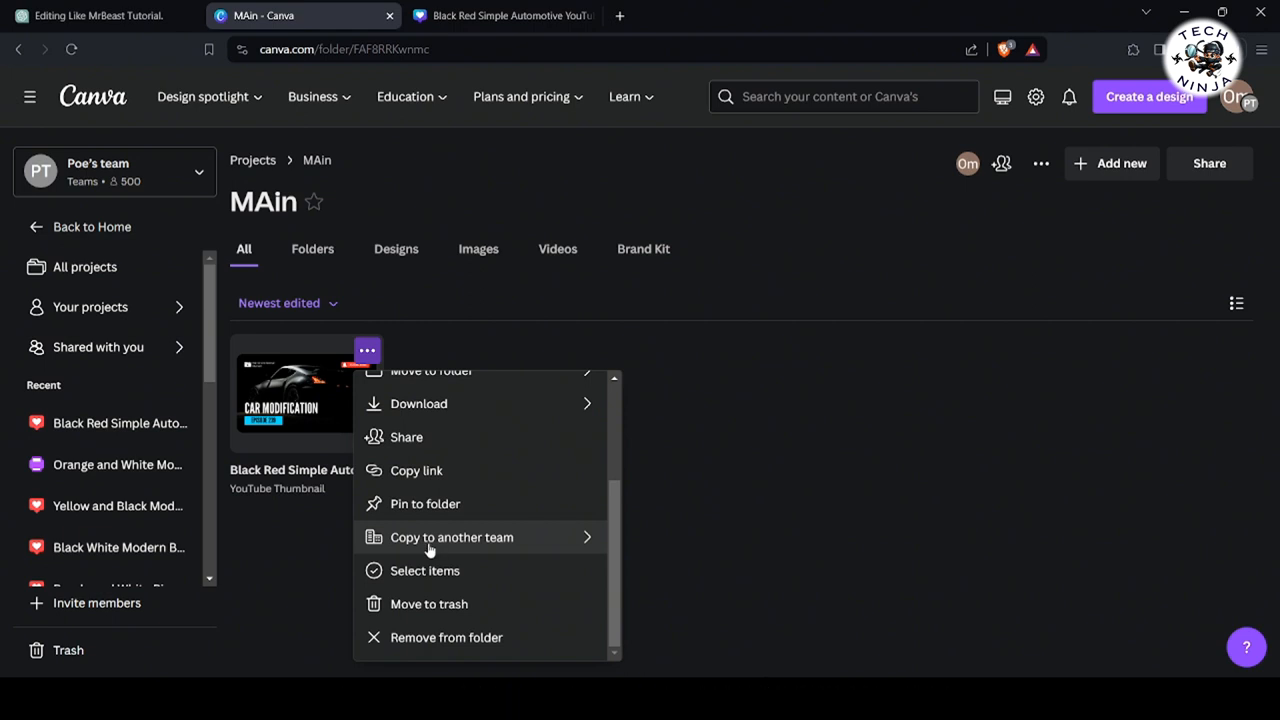
{"action": "left_click", "coordinate": [451, 537]}
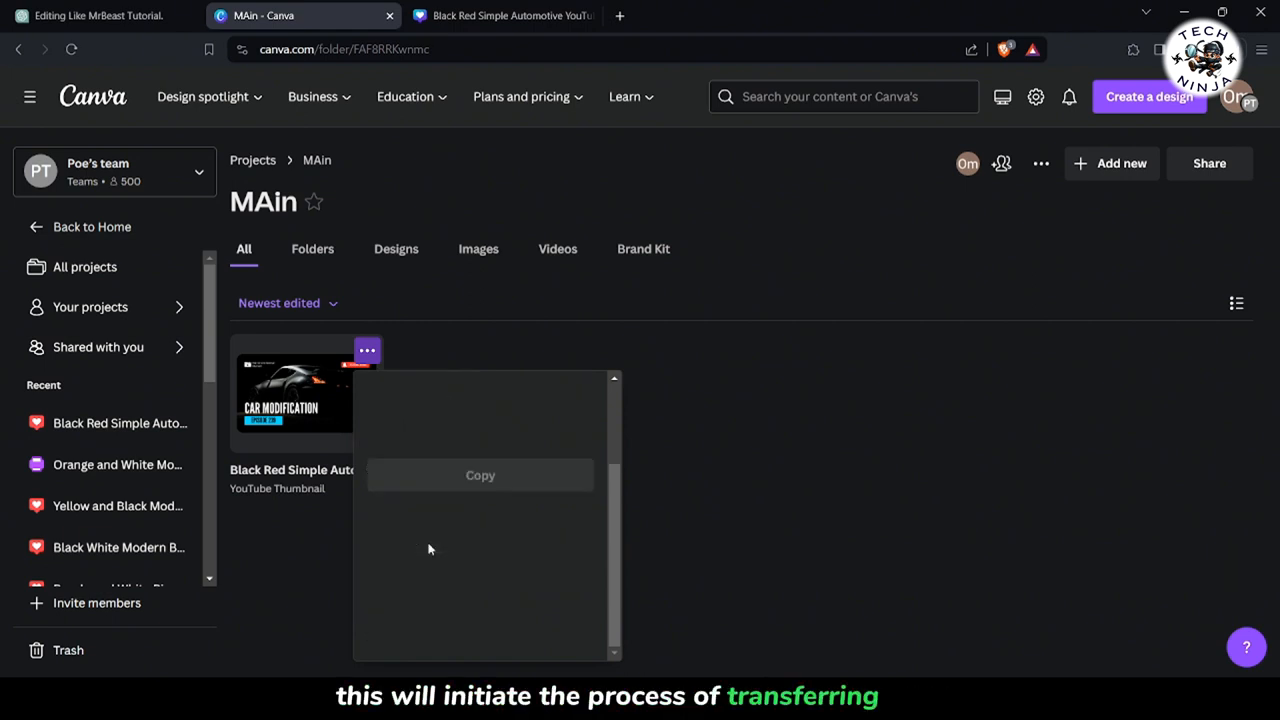
Pick the t.me/troublegg team and confirm the copy.
{"action": "left_click", "coordinate": [480, 475]}
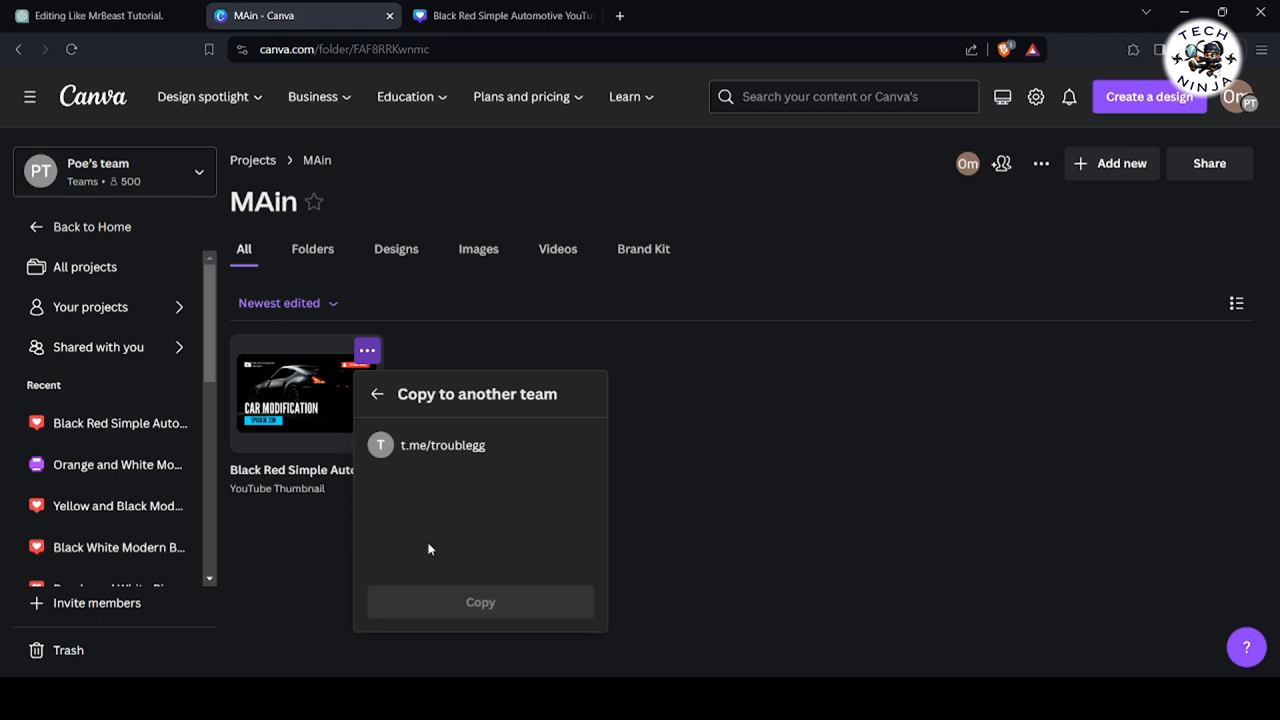
{"action": "mouse_move", "coordinate": [477, 445]}
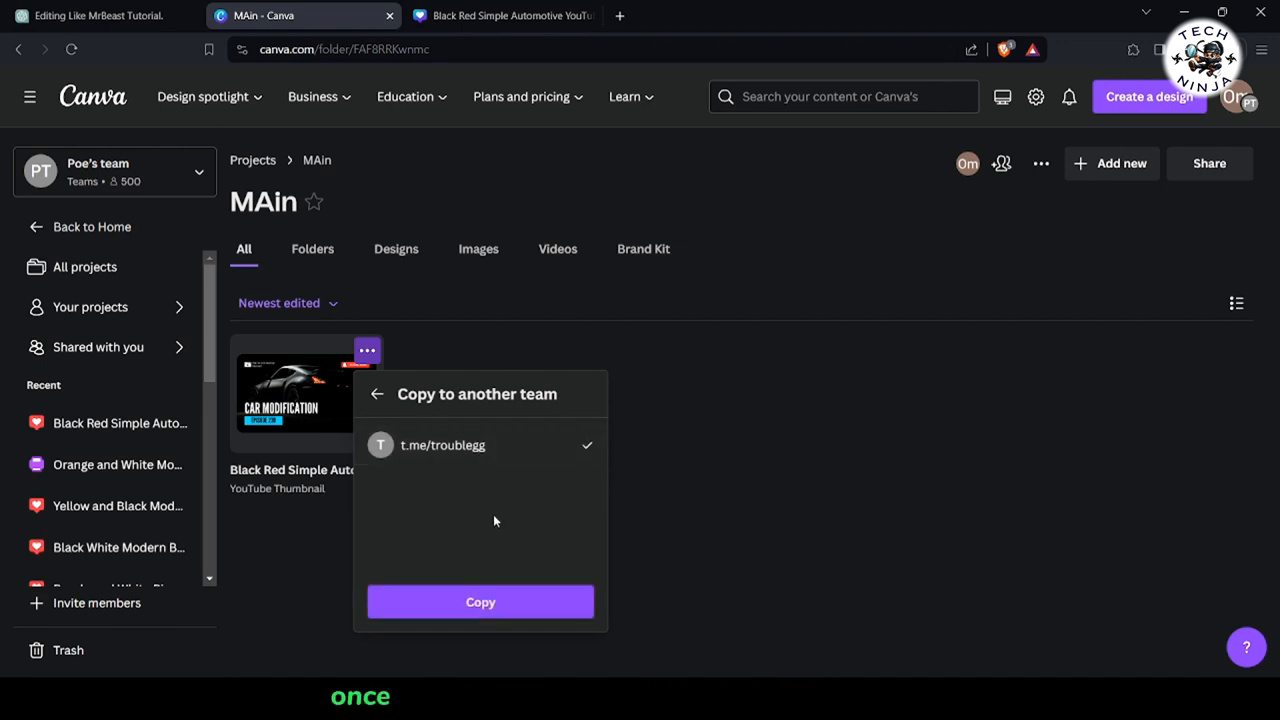
{"action": "left_click", "coordinate": [480, 601]}
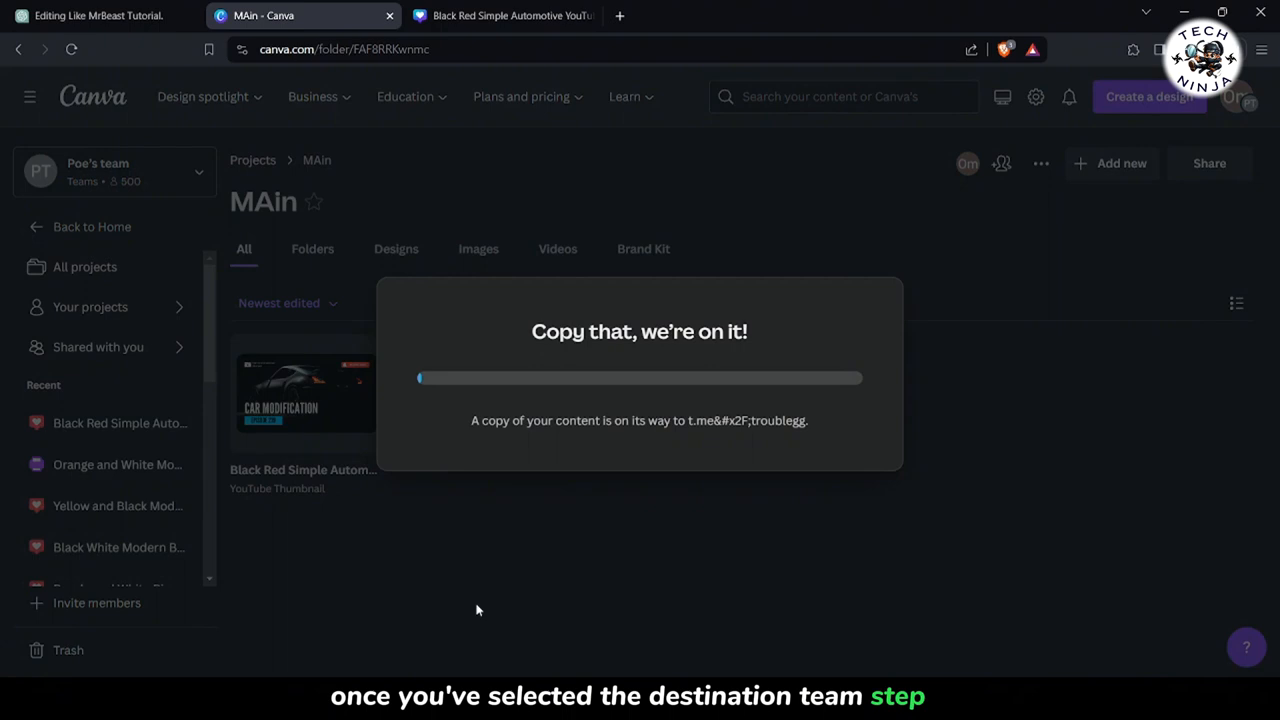
{"action": "mouse_move", "coordinate": [710, 536]}
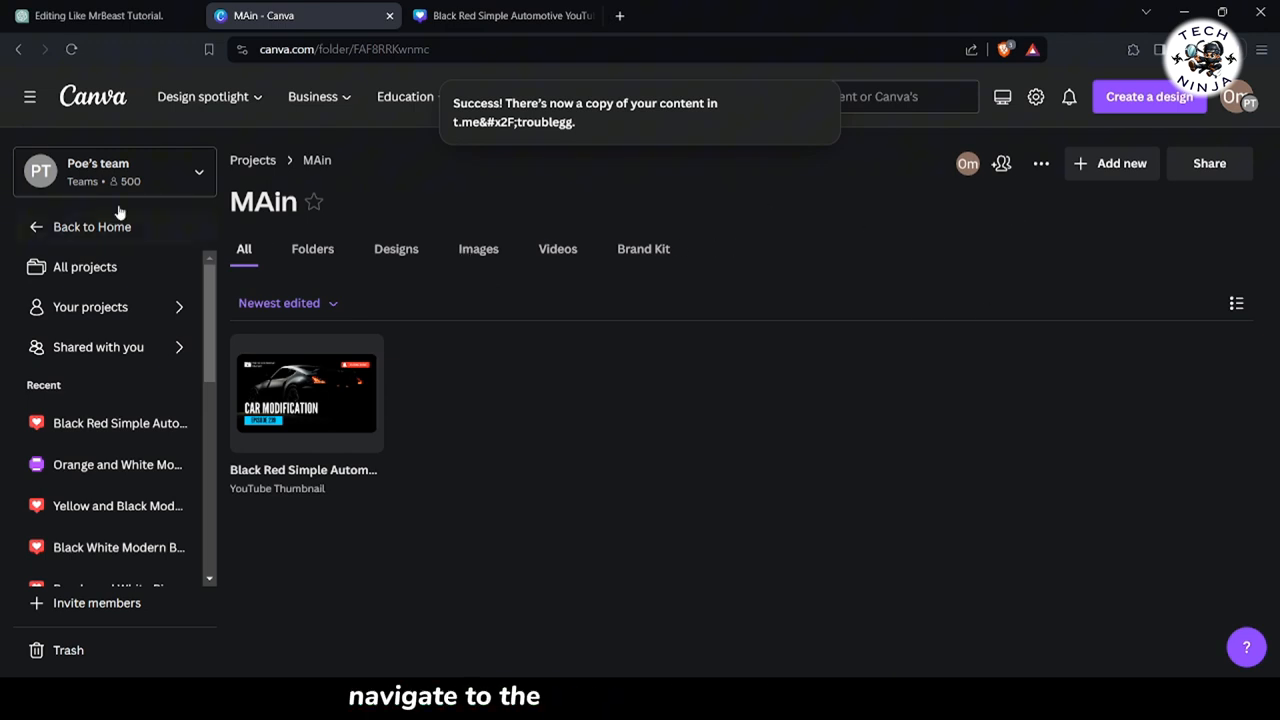
Switch the account view to the t.me/troublegg team.
{"action": "left_click", "coordinate": [114, 171]}
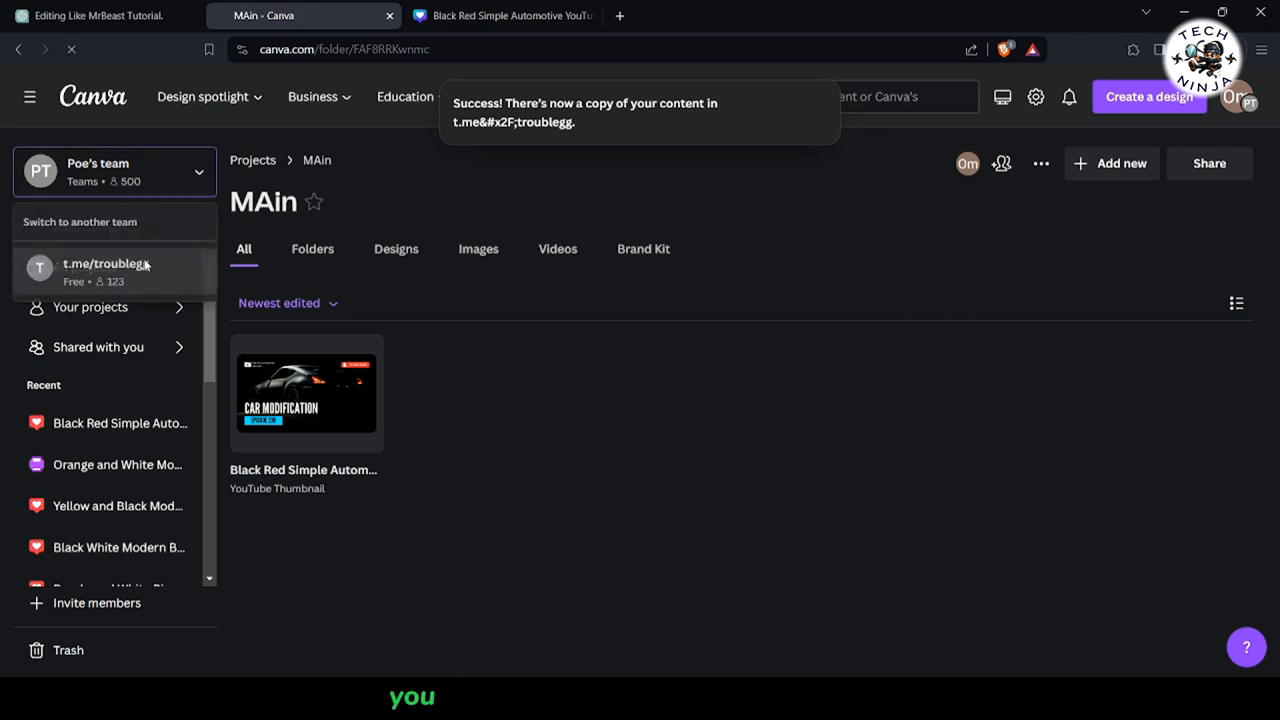
{"action": "left_click", "coordinate": [106, 263]}
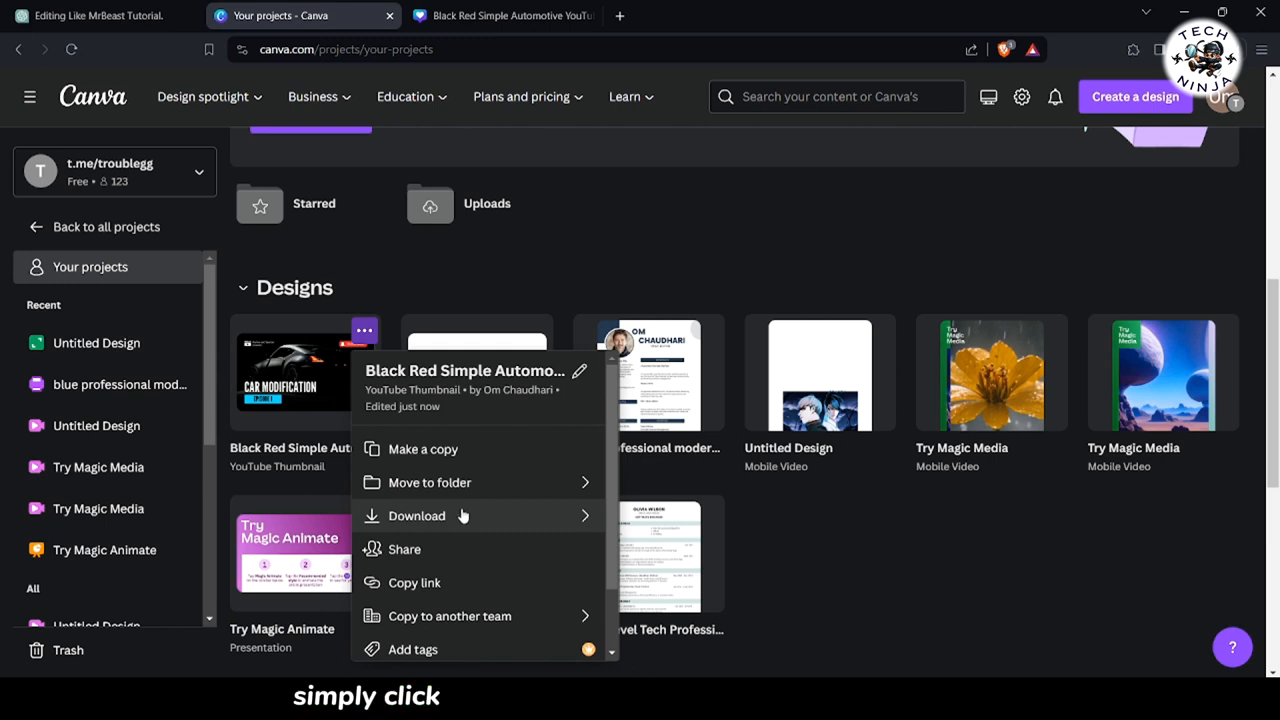
Download the copied car thumbnail as a 1,280 × 720 PNG.
{"action": "left_click", "coordinate": [417, 515]}
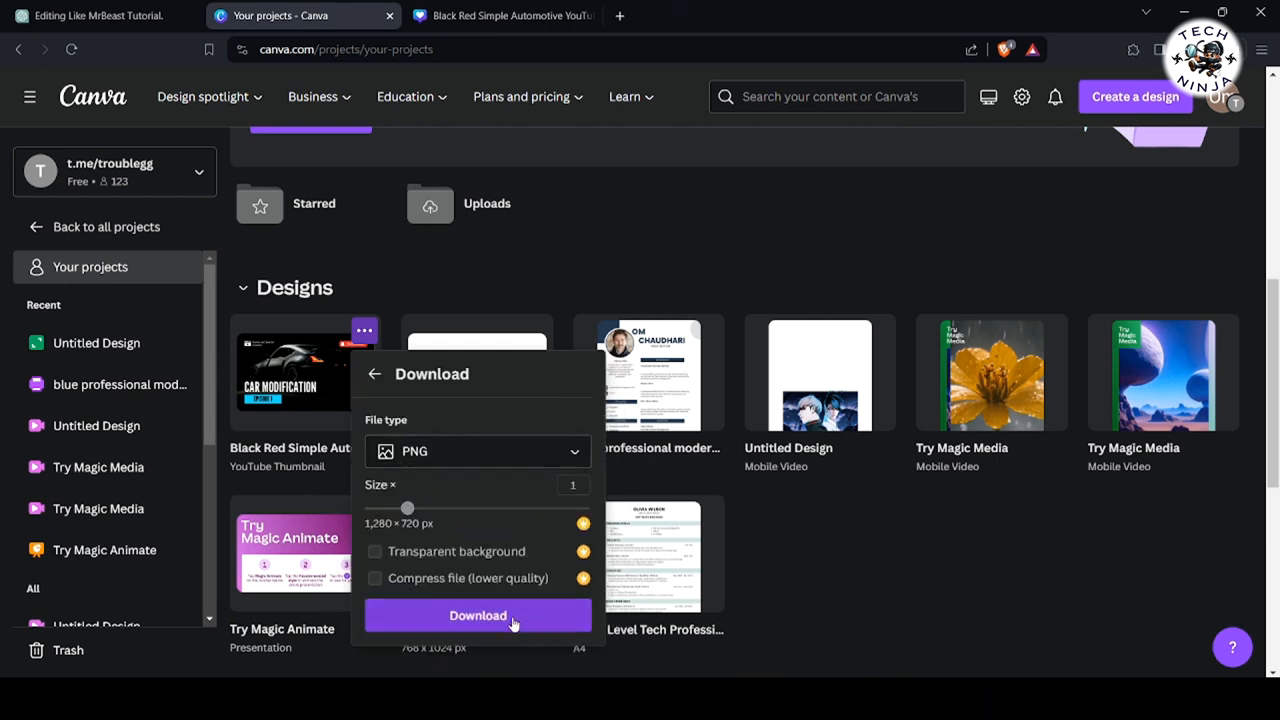
{"action": "left_click", "coordinate": [477, 615]}
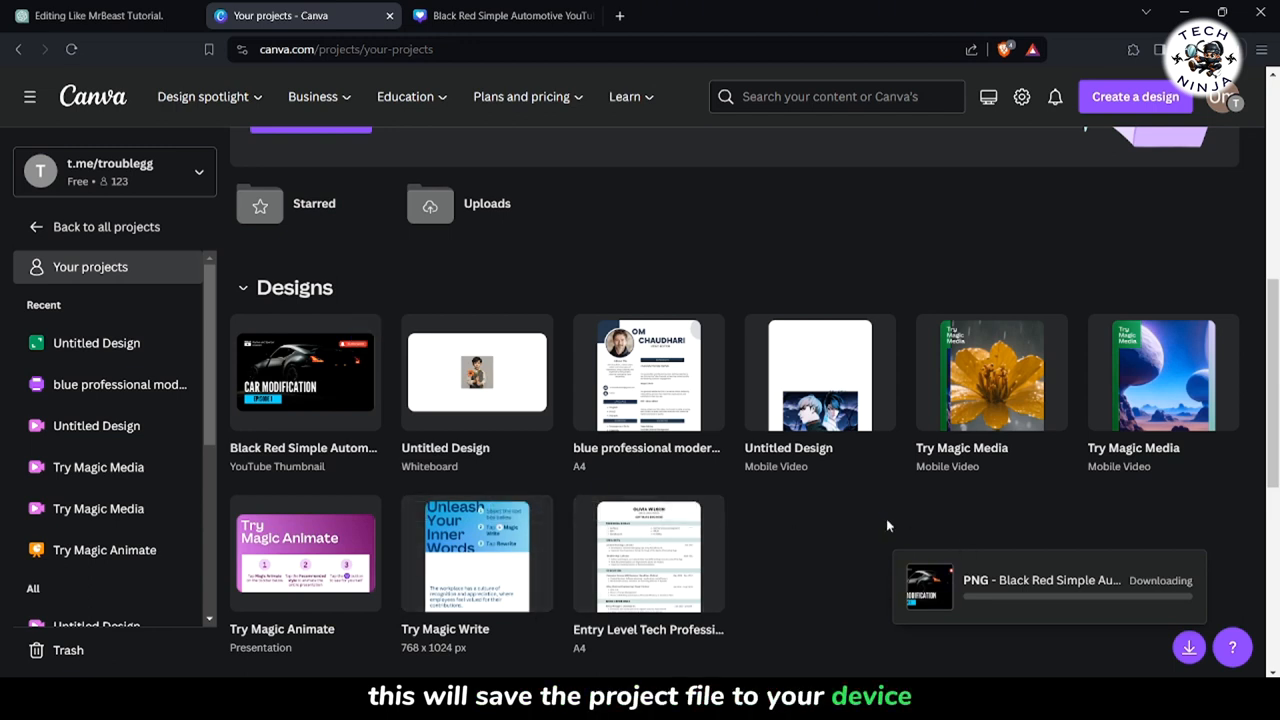
{"action": "mouse_move", "coordinate": [838, 588]}
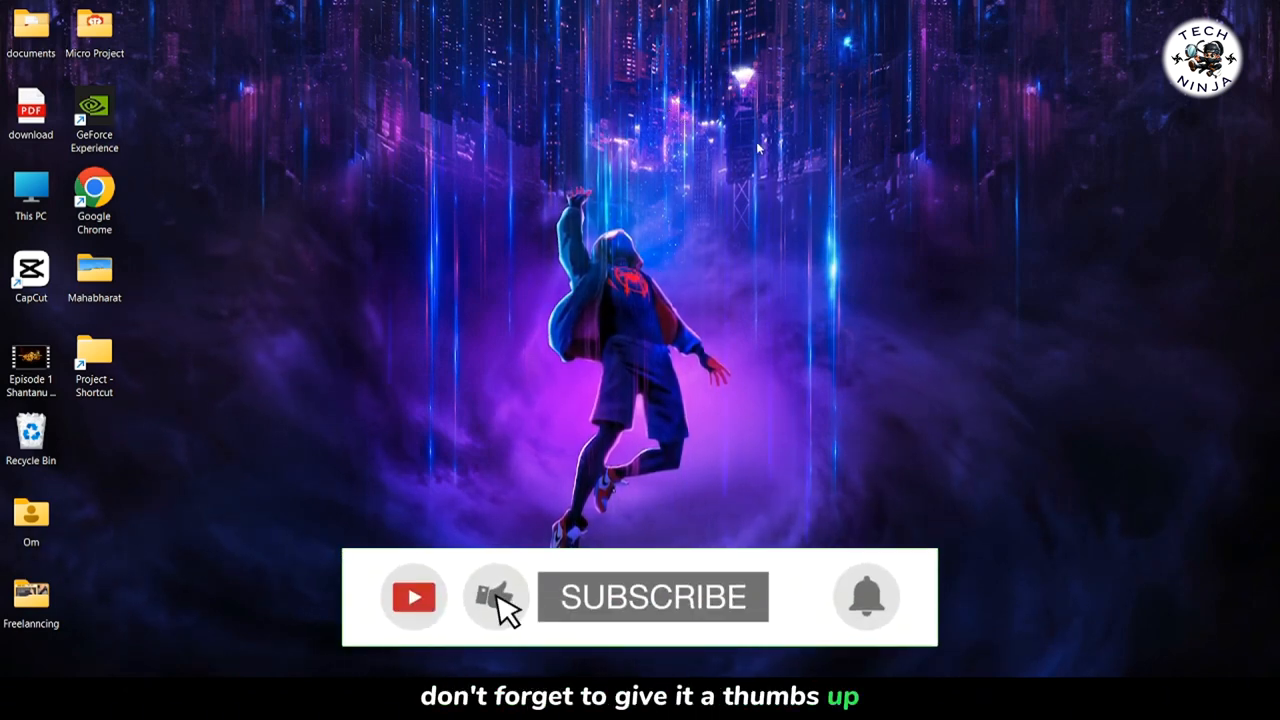
{"action": "left_click", "coordinate": [652, 597]}
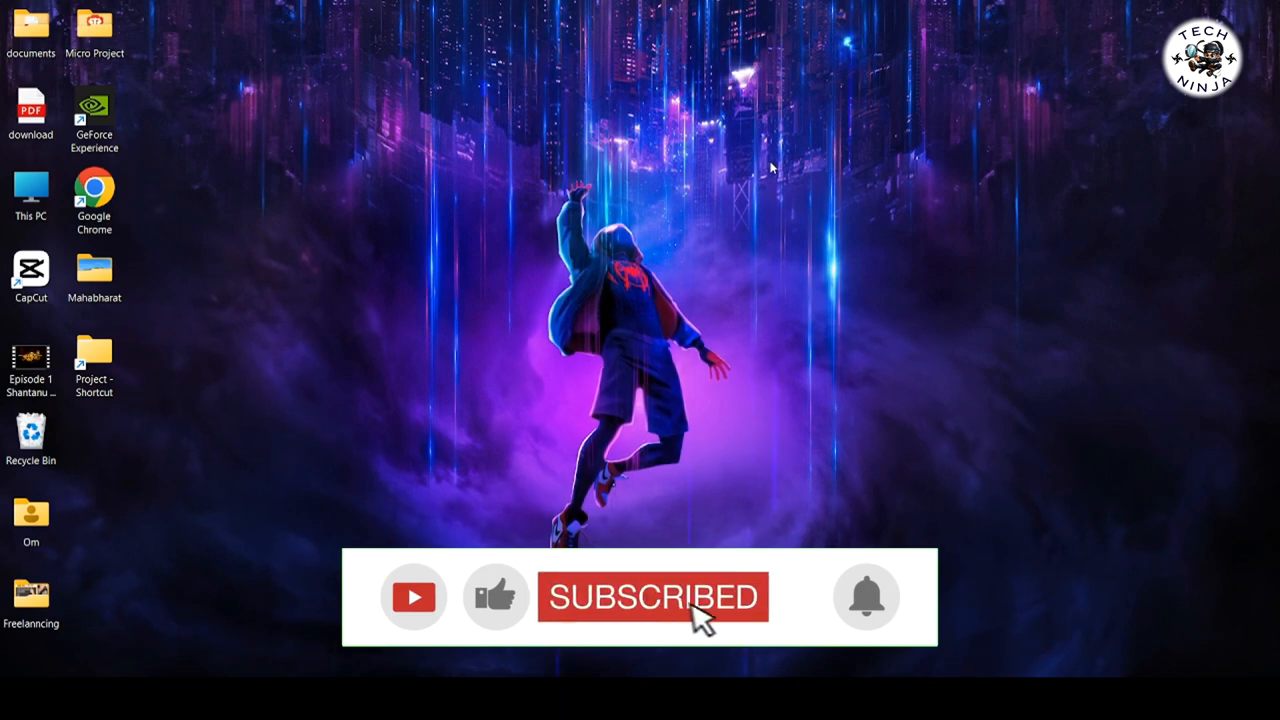